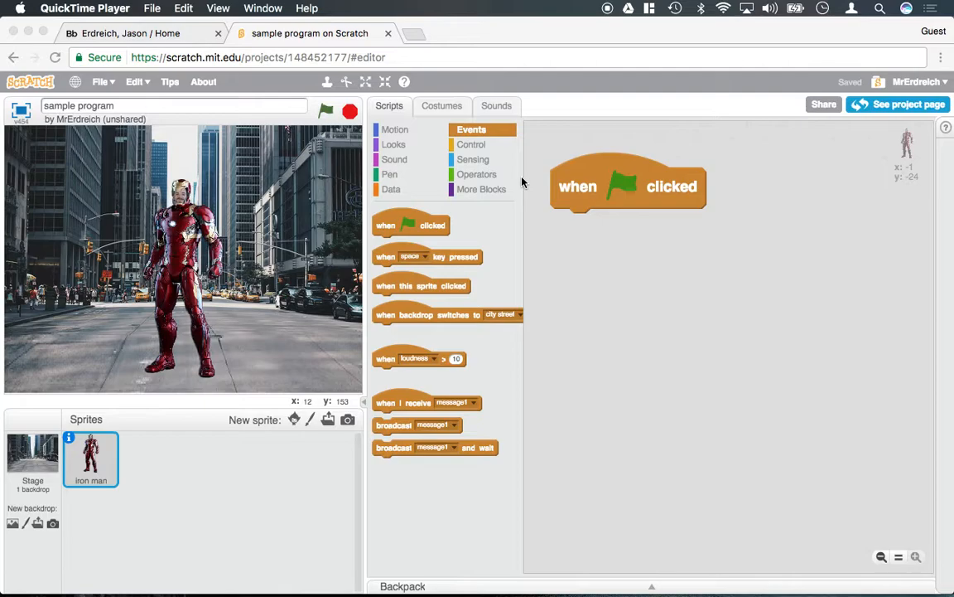
{"action": "mouse_move", "coordinate": [476, 147]}
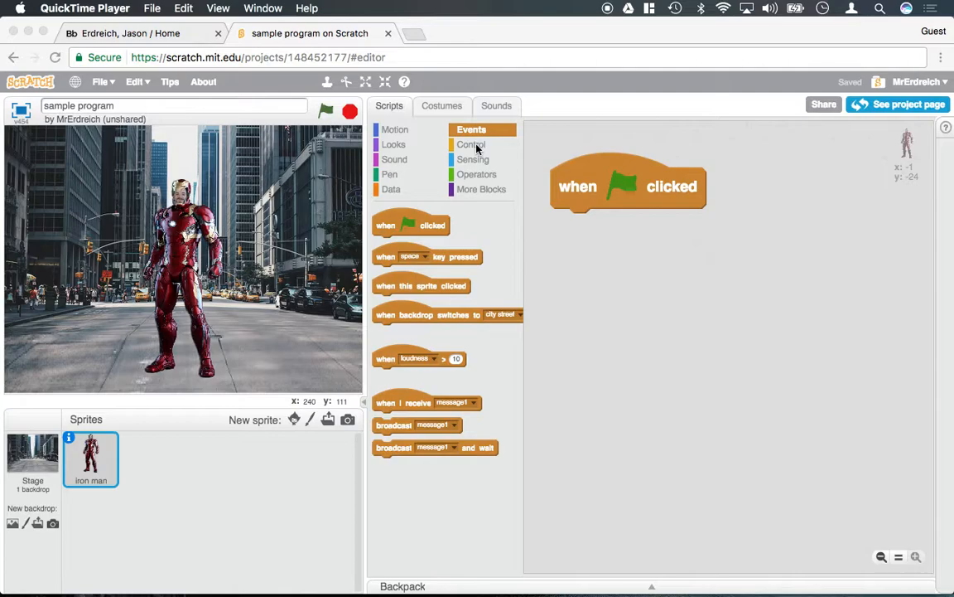
- Show the Control blocks for the Iron Man sprite's green-flag script
{"action": "left_click", "coordinate": [472, 144]}
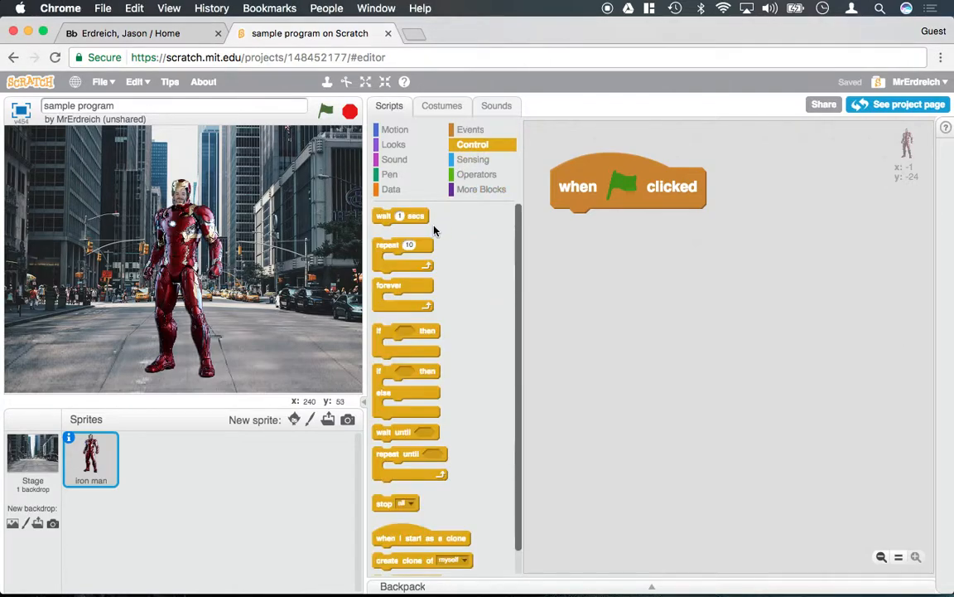
{"action": "mouse_move", "coordinate": [452, 245]}
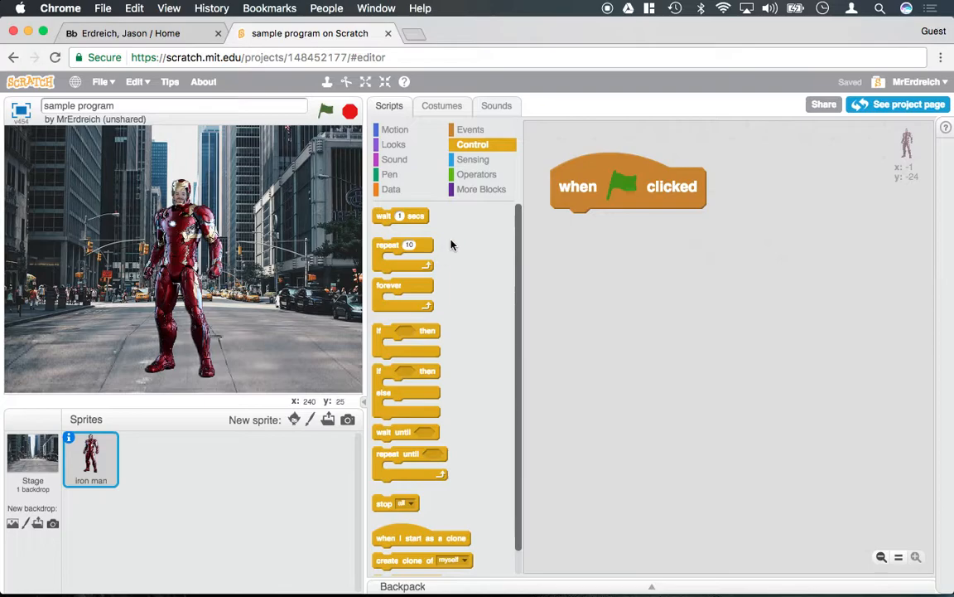
{"action": "mouse_move", "coordinate": [464, 357]}
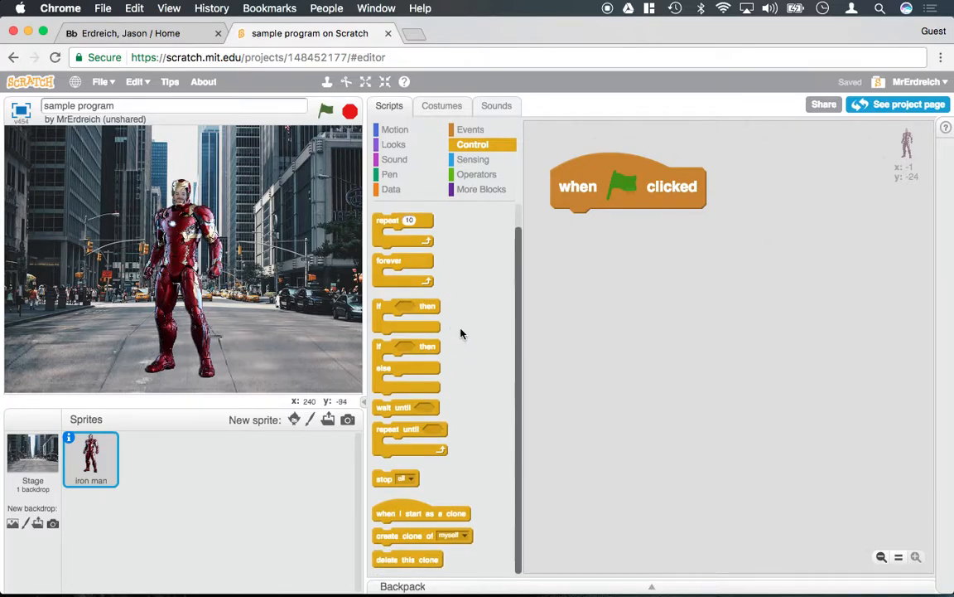
{"action": "scroll", "scroll_direction": "up", "scroll_amount": 3}
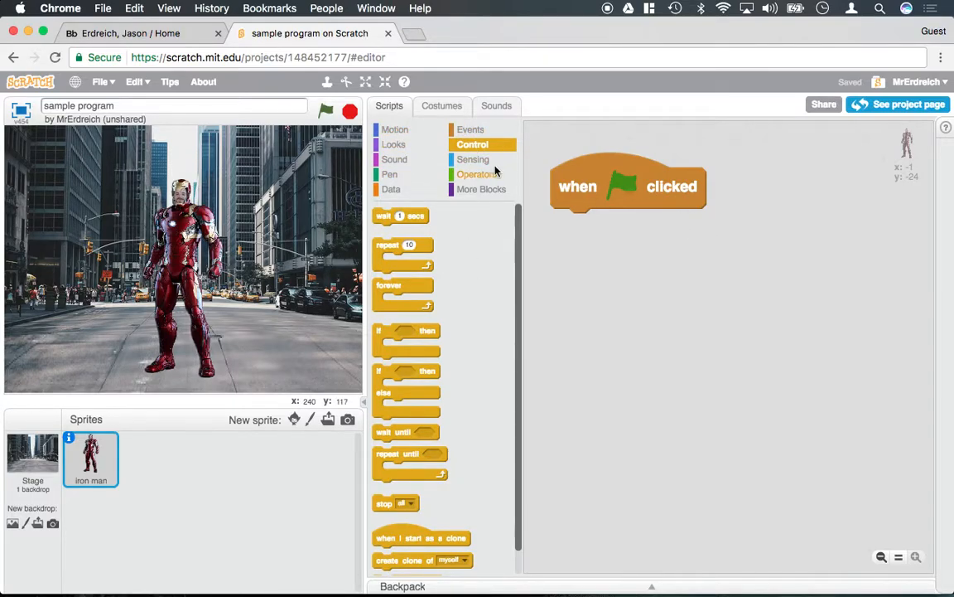
- Add 'switch costume' blocks under the green-flag hat, switching back to the normal costume
{"action": "left_click", "coordinate": [394, 144]}
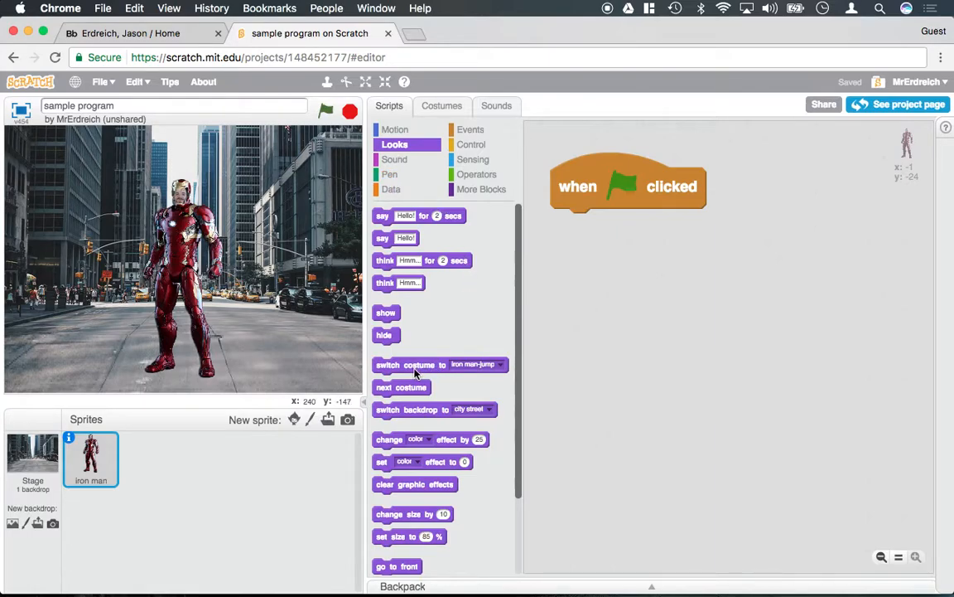
{"action": "left_click_drag", "start_coordinate": [439, 364], "coordinate": [717, 255]}
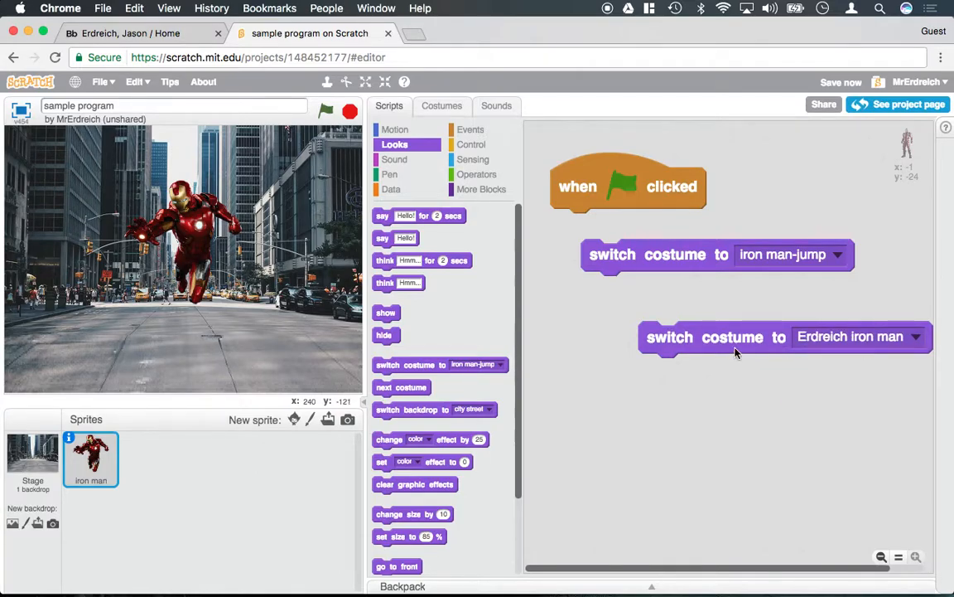
{"action": "left_click", "coordinate": [715, 337]}
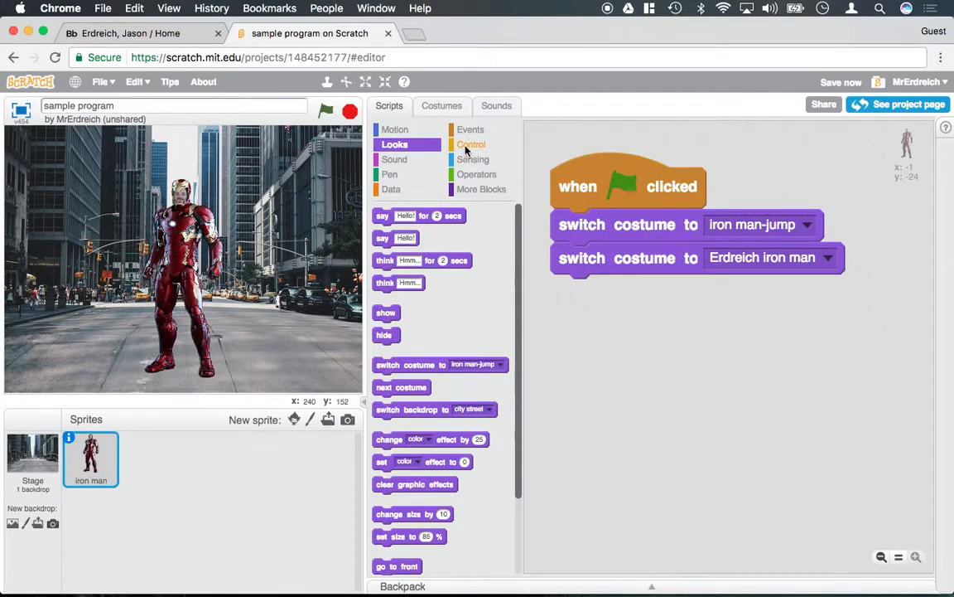
{"action": "left_click", "coordinate": [472, 145]}
{"action": "type", "text": ".5"}
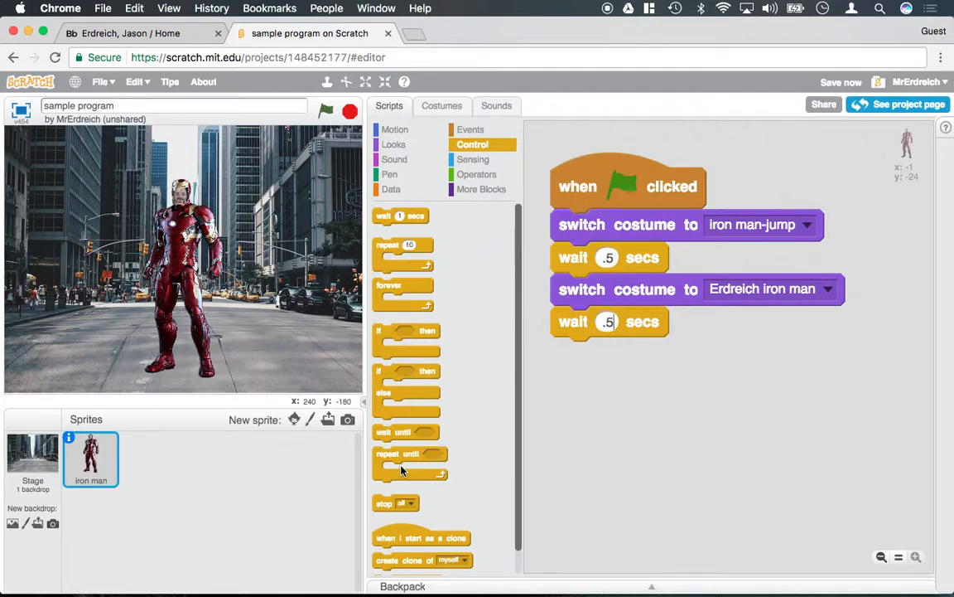
- Wrap the costume switches in a repeat-10 loop and run the project twice to test
{"action": "left_click_drag", "start_coordinate": [403, 245], "coordinate": [617, 224]}
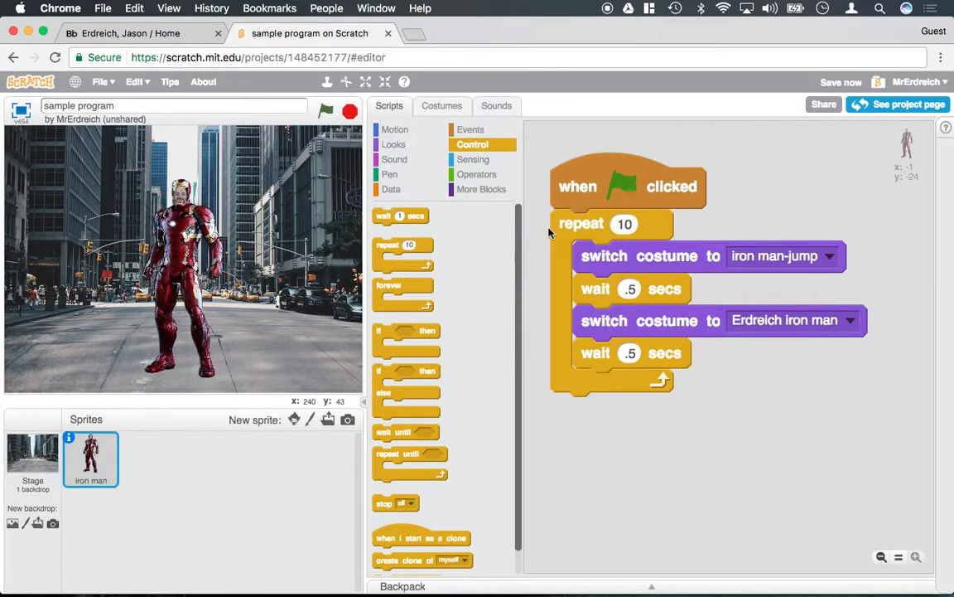
{"action": "left_click", "coordinate": [326, 111]}
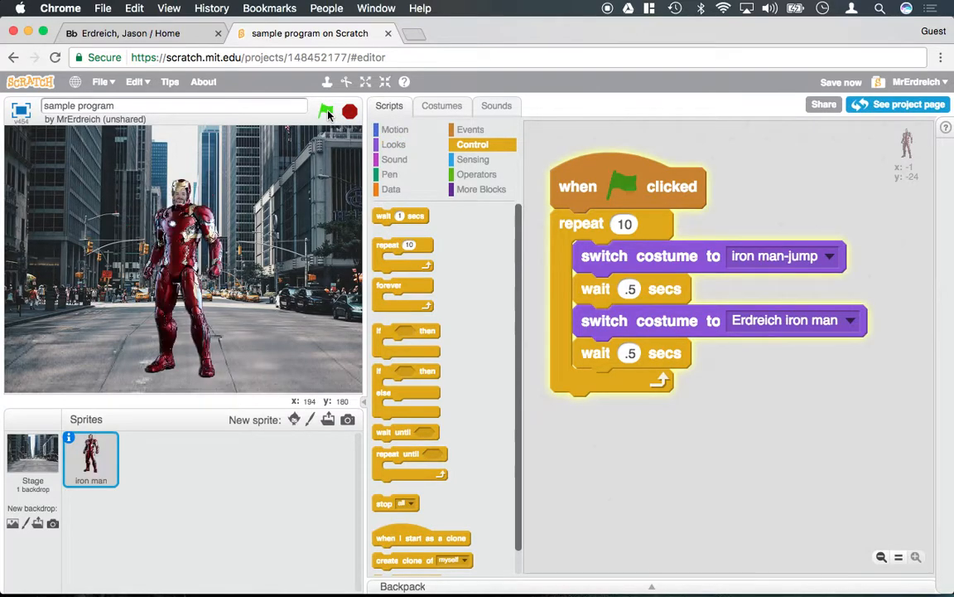
{"action": "left_click", "coordinate": [325, 111]}
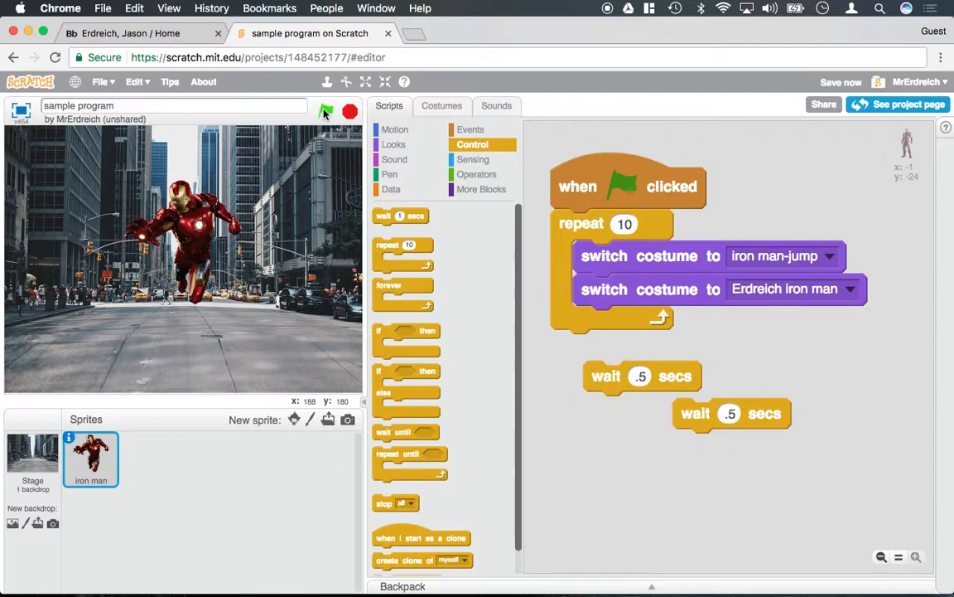
- Put the 0.1-second waits back inside the repeat loop and test the faster animation
{"action": "left_click", "coordinate": [326, 111]}
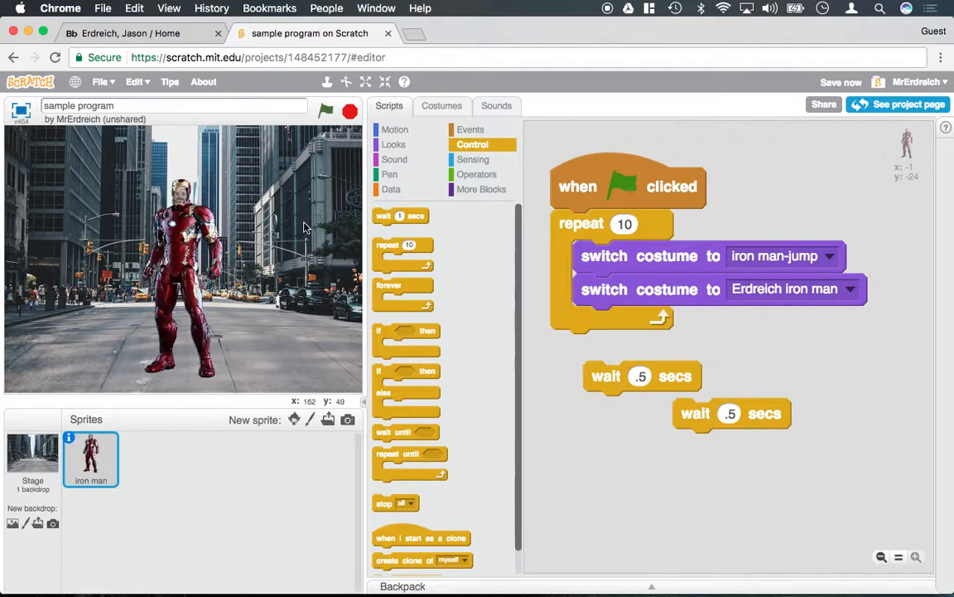
{"action": "mouse_move", "coordinate": [691, 234]}
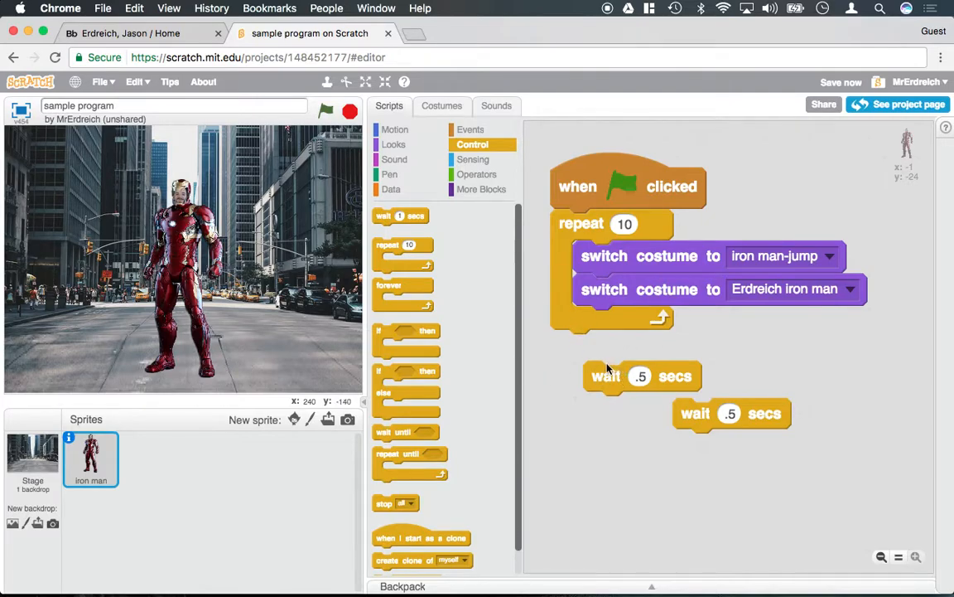
{"action": "mouse_move", "coordinate": [603, 256]}
{"action": "type", "text": ".1"}
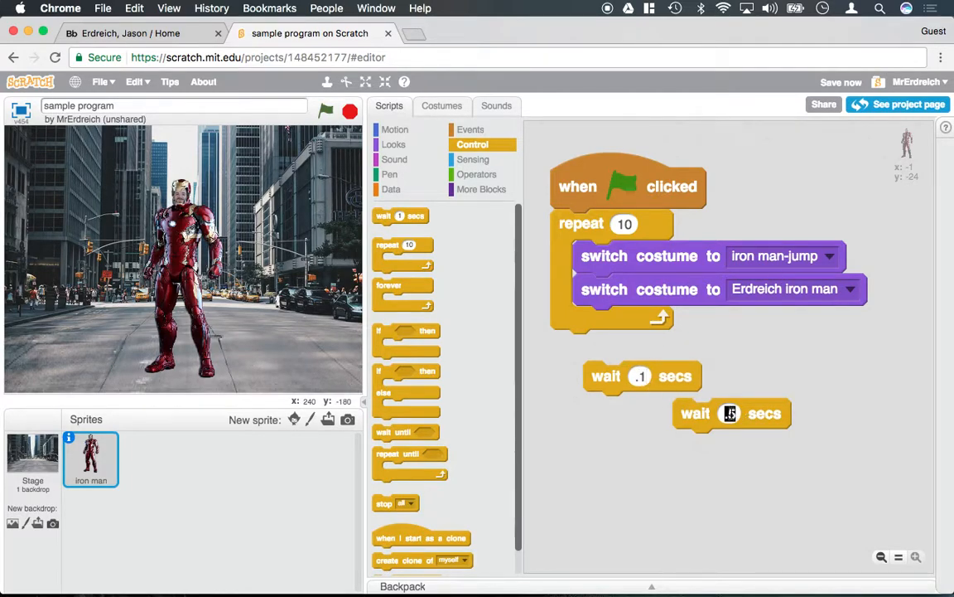
{"action": "left_click_drag", "start_coordinate": [731, 412], "coordinate": [683, 334]}
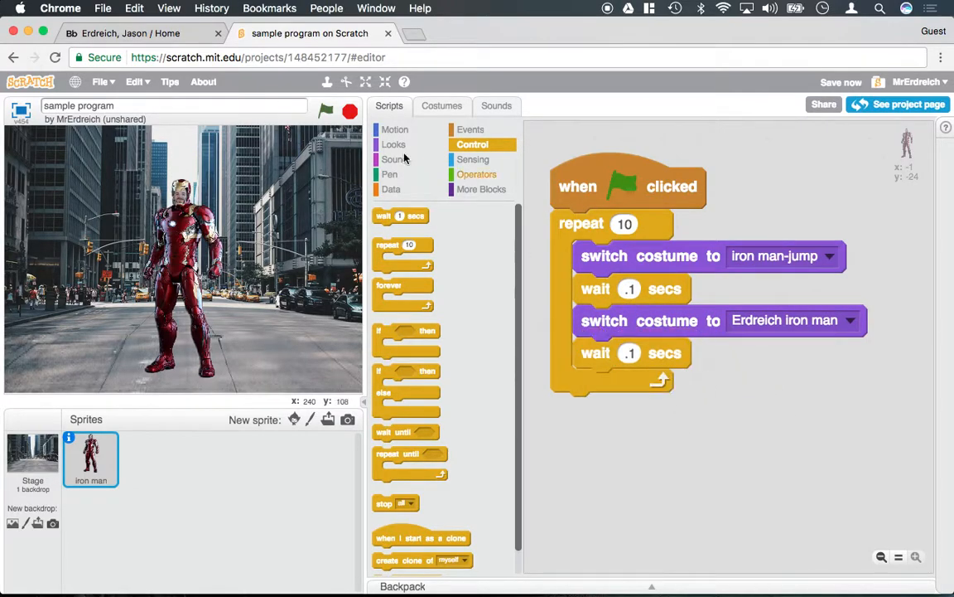
{"action": "left_click", "coordinate": [325, 110]}
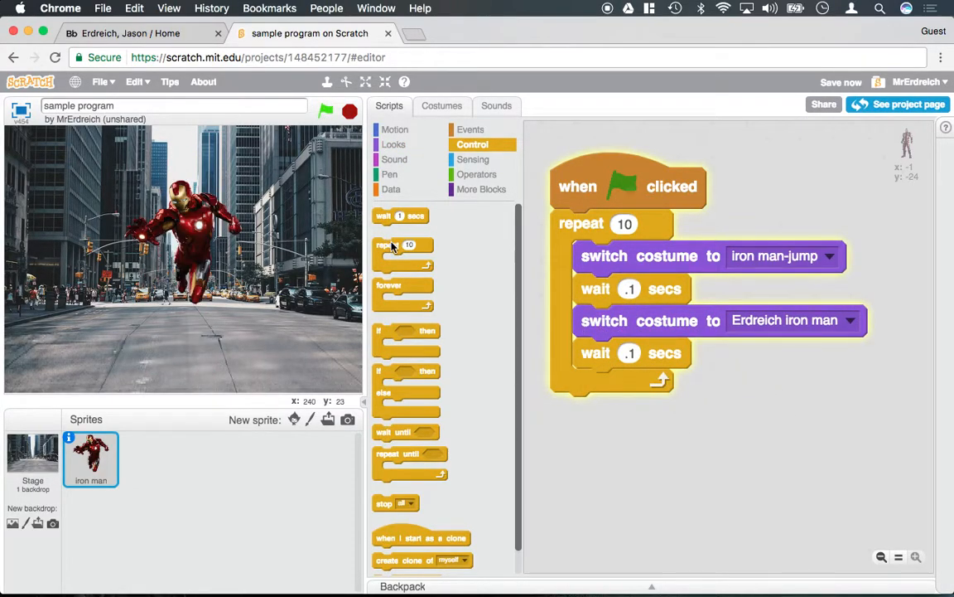
{"action": "left_click", "coordinate": [324, 111]}
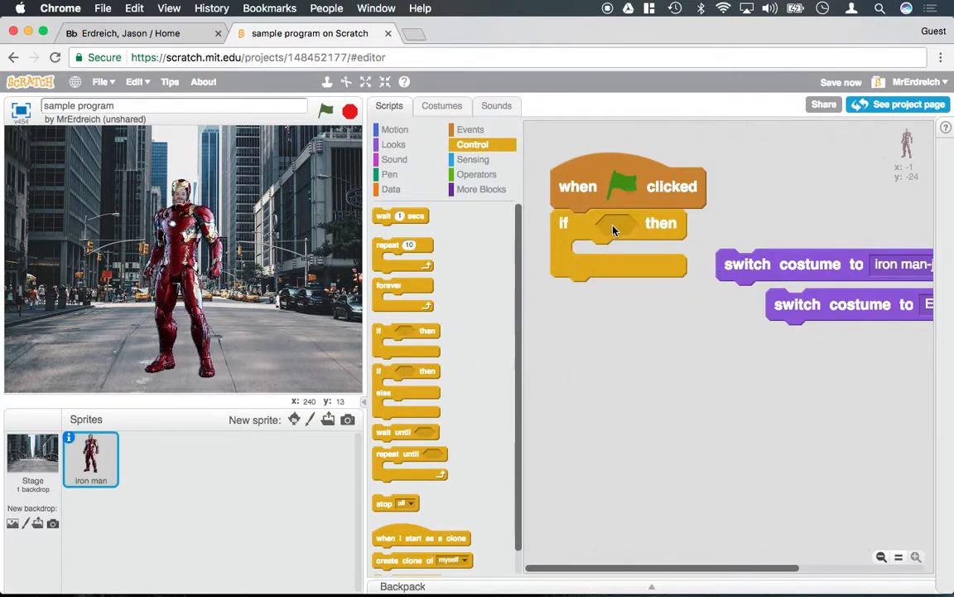
- Place the 'switch costume to iron man-jump' block inside the if-then block
{"action": "left_click_drag", "start_coordinate": [850, 304], "coordinate": [779, 358]}
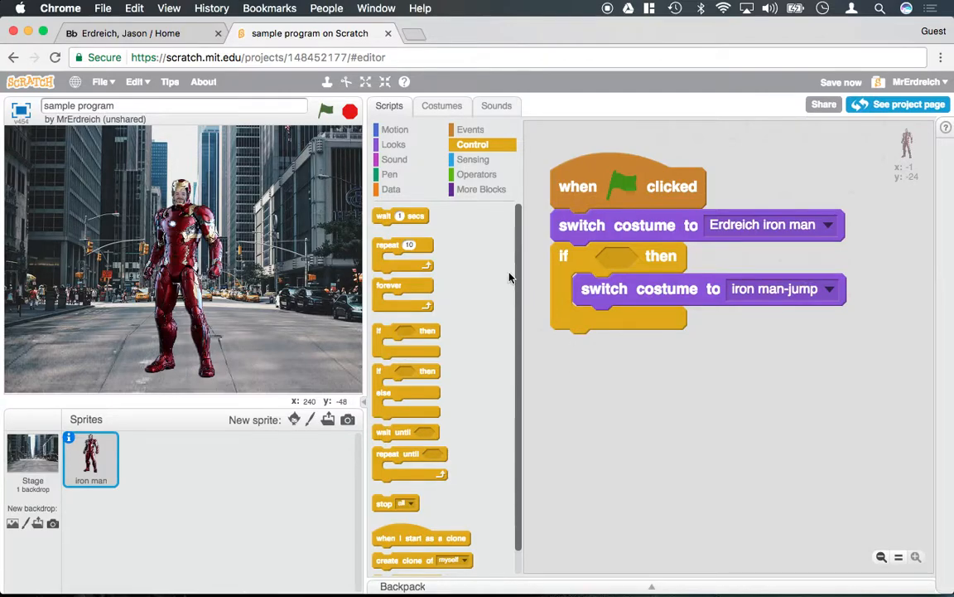
- Show the Sensing blocks to find a condition for the if block
{"action": "left_click", "coordinate": [473, 159]}
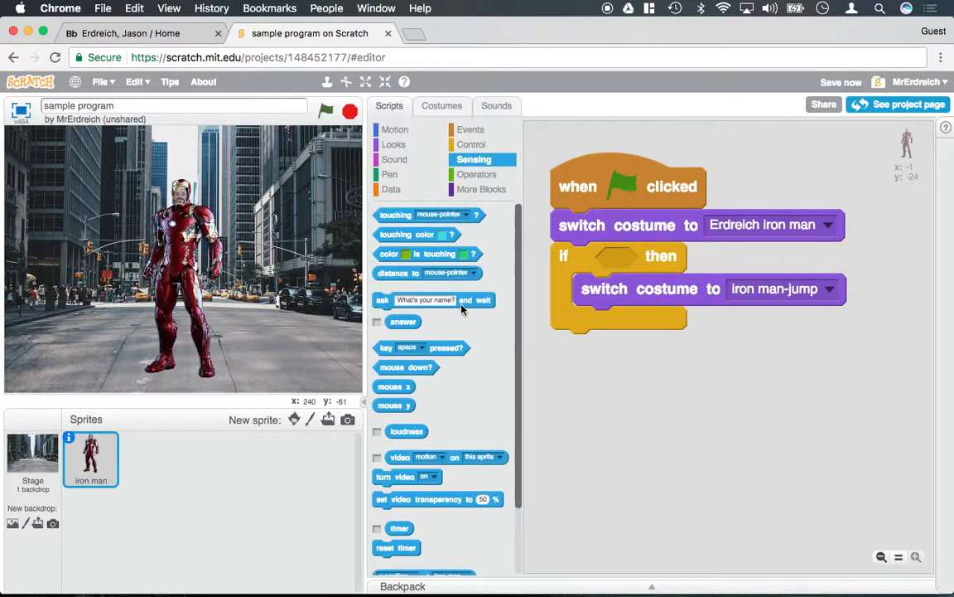
{"action": "mouse_move", "coordinate": [410, 218]}
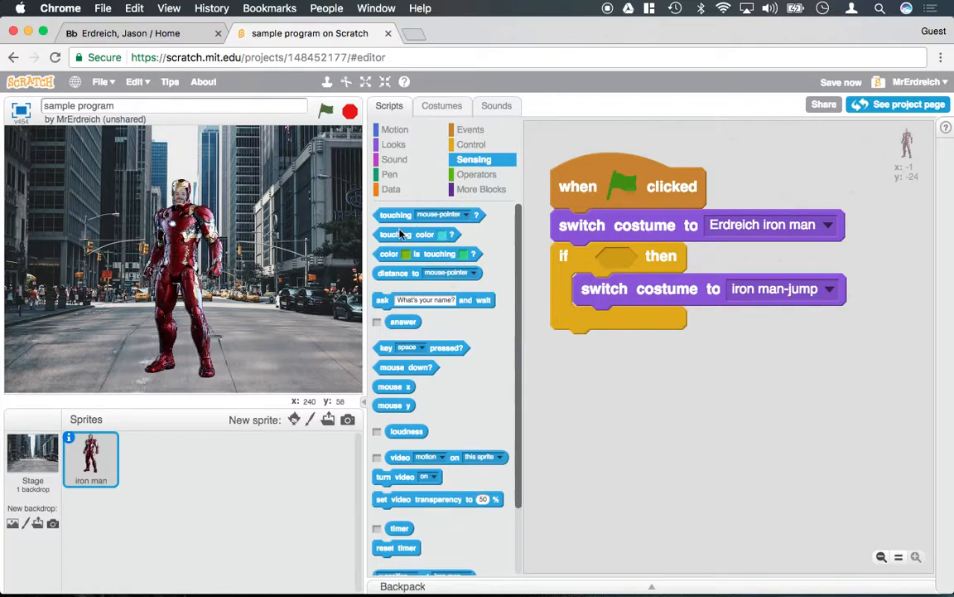
{"action": "mouse_move", "coordinate": [456, 346]}
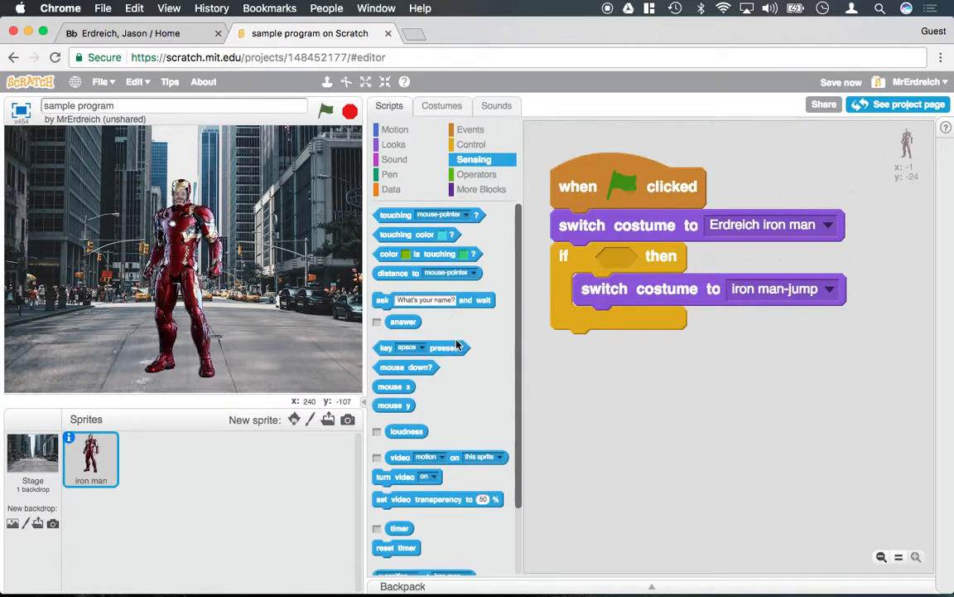
{"action": "mouse_move", "coordinate": [454, 358]}
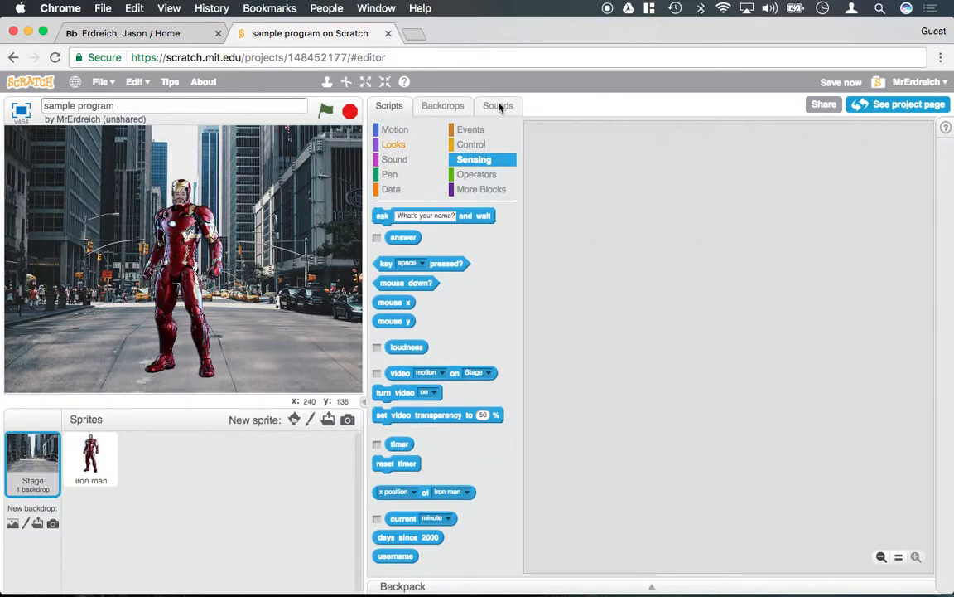
- Draw a filled green rectangle on the city street backdrop, then reselect the Iron Man sprite
{"action": "left_click", "coordinate": [442, 106]}
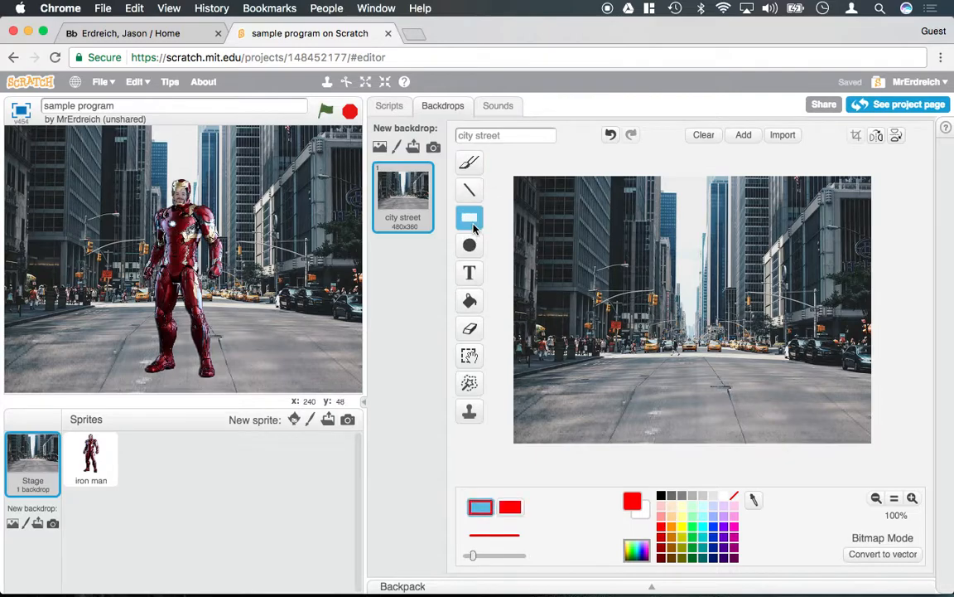
{"action": "left_click", "coordinate": [510, 506]}
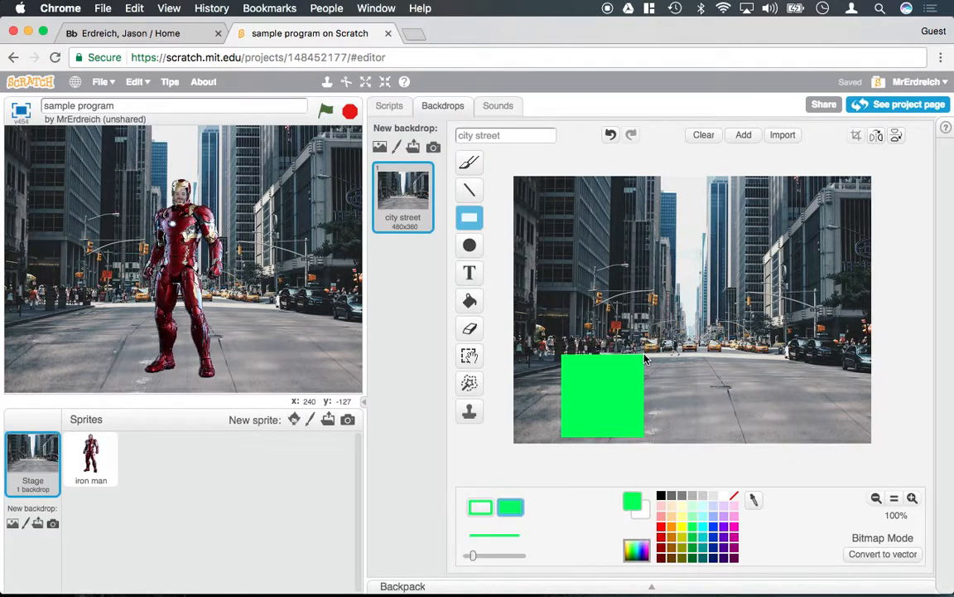
{"action": "left_click", "coordinate": [388, 106]}
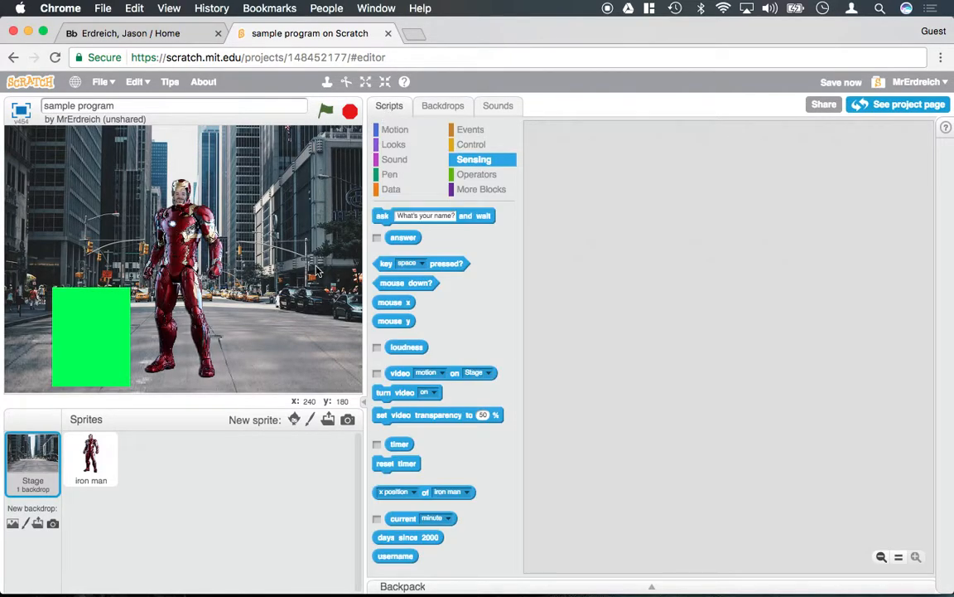
{"action": "left_click", "coordinate": [91, 458]}
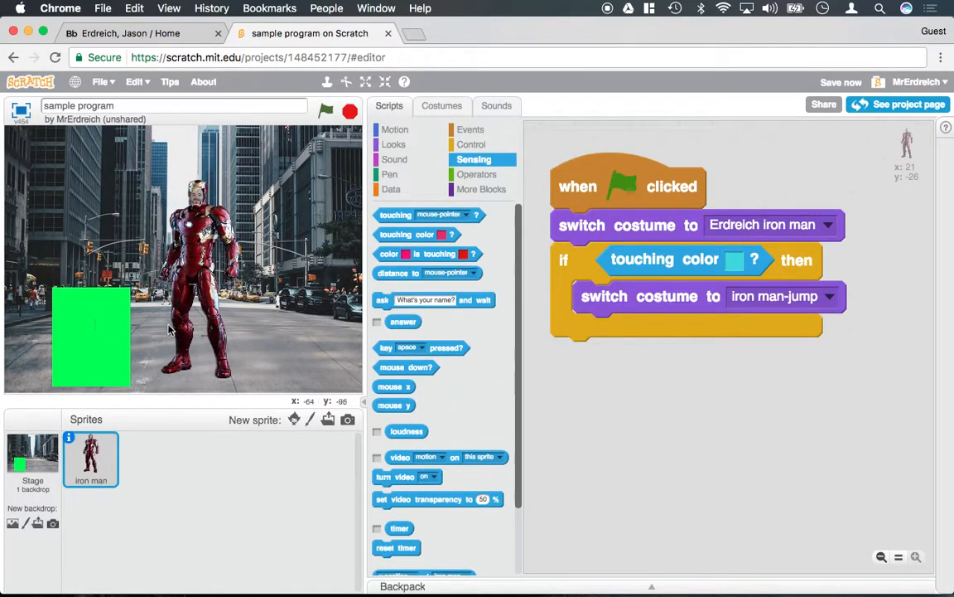
{"action": "mouse_move", "coordinate": [507, 309]}
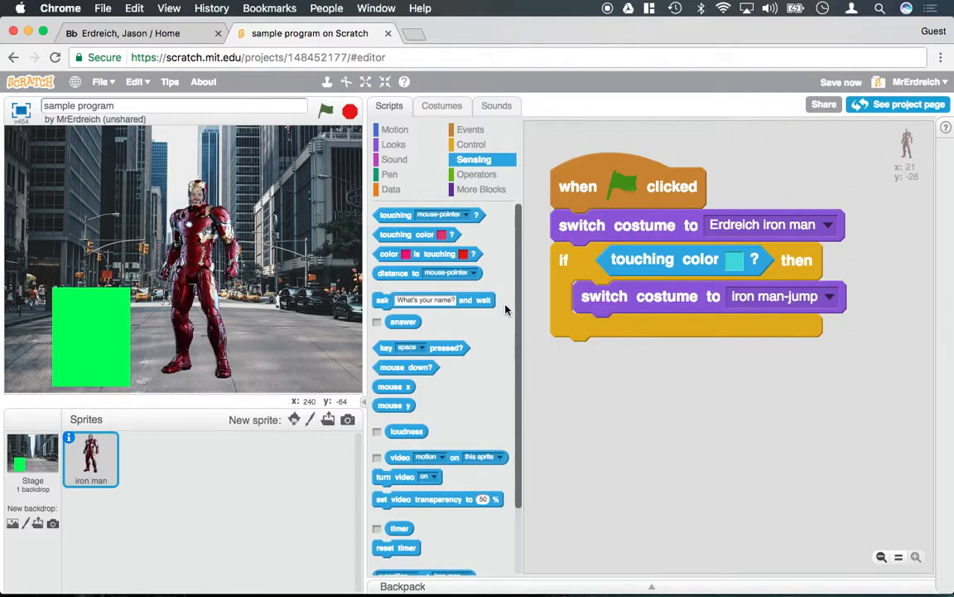
{"action": "mouse_move", "coordinate": [739, 273]}
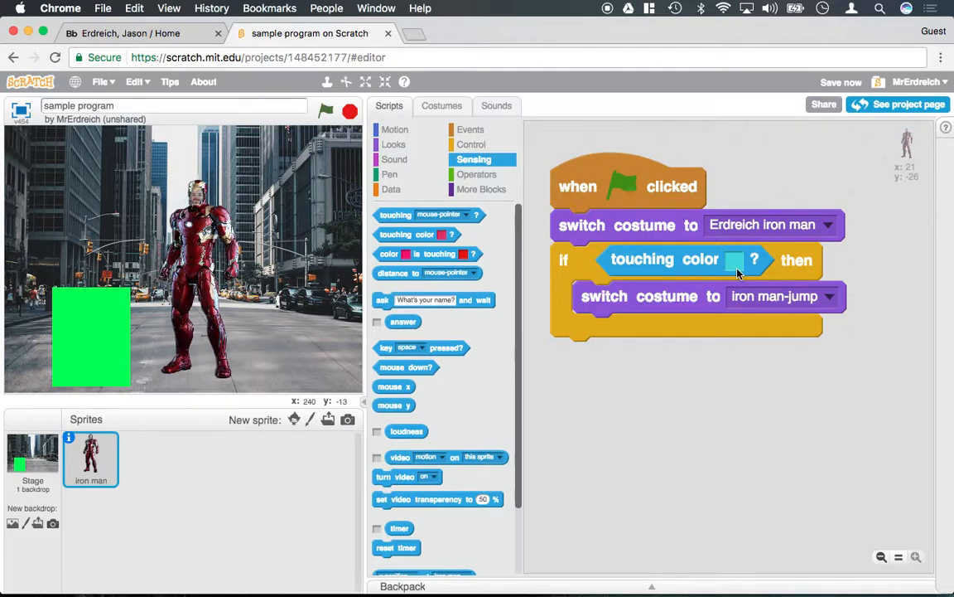
- Open the colour picker on the 'touching color' condition
{"action": "left_click", "coordinate": [735, 259]}
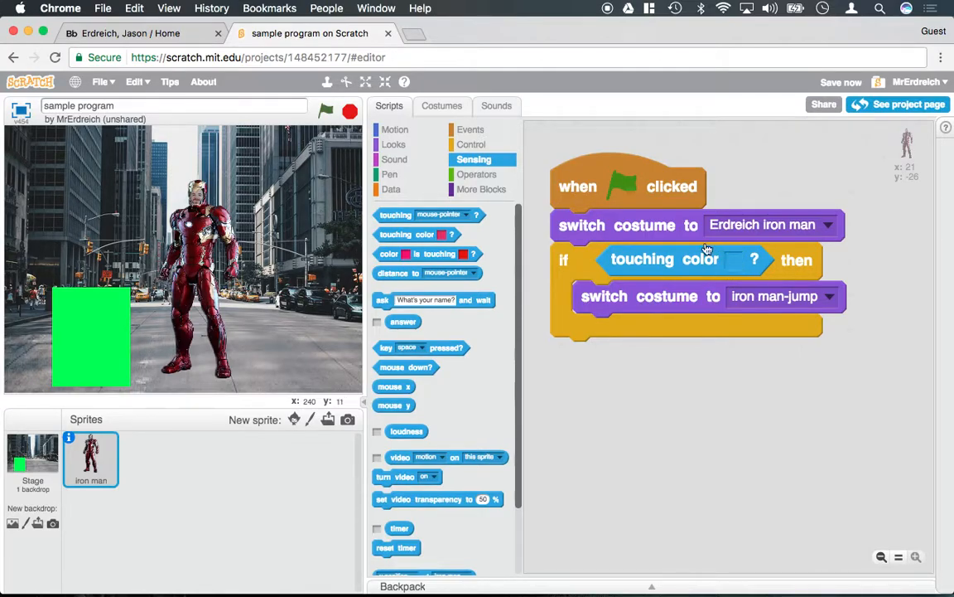
{"action": "mouse_move", "coordinate": [663, 255]}
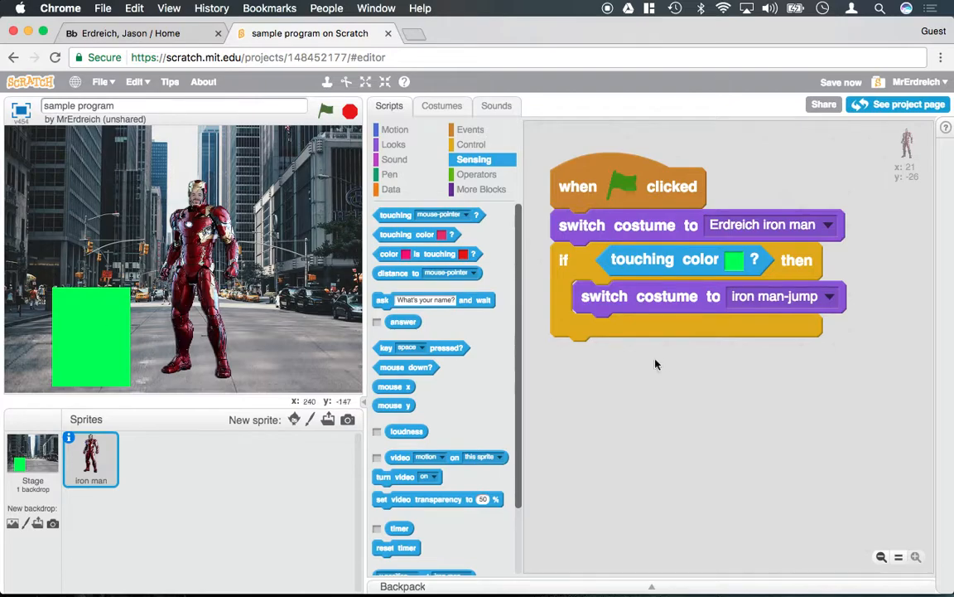
{"action": "mouse_move", "coordinate": [124, 324]}
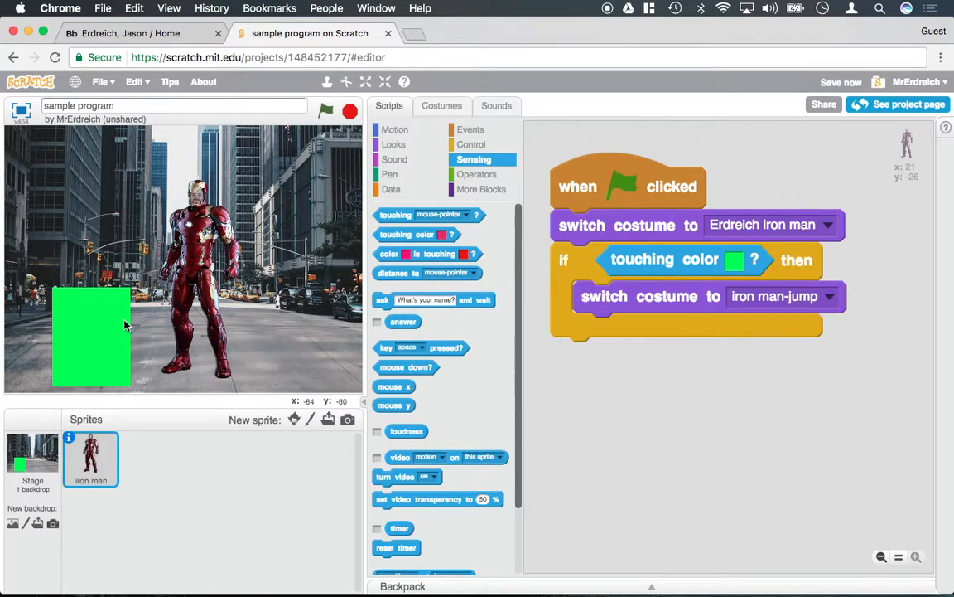
{"action": "mouse_move", "coordinate": [745, 290]}
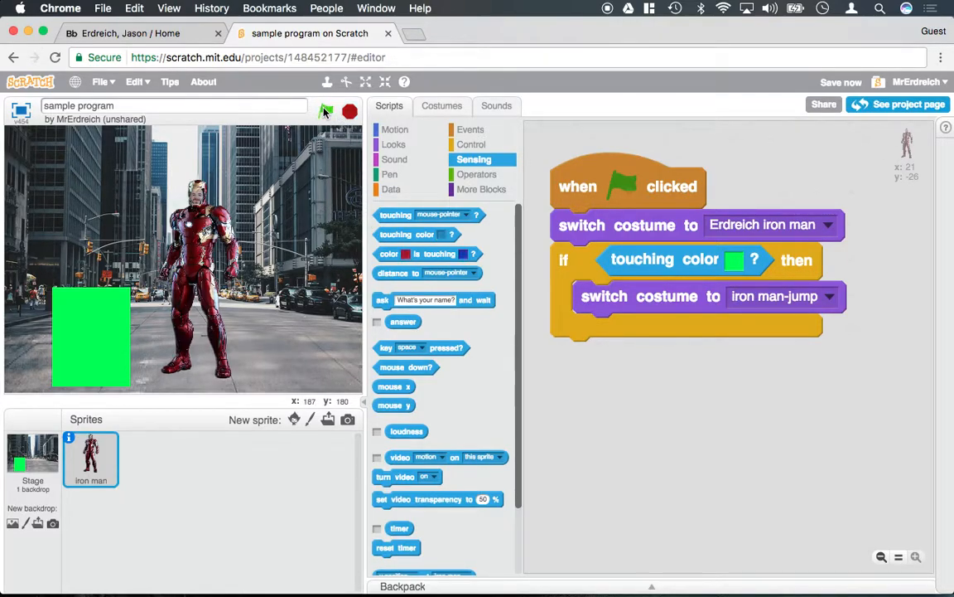
- Run the project with Iron Man on the green box to show his jump costume
{"action": "left_click", "coordinate": [325, 110]}
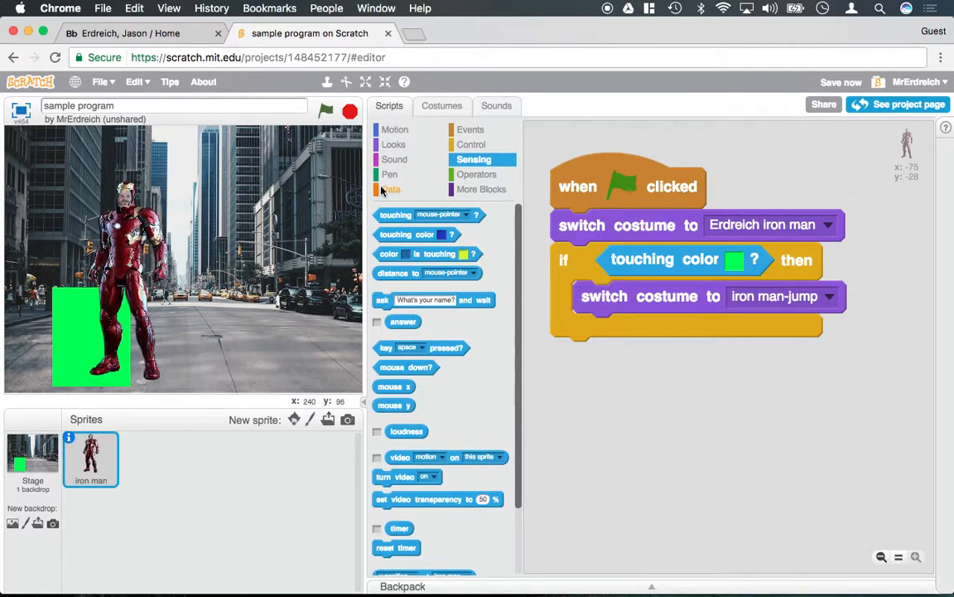
{"action": "left_click", "coordinate": [326, 110]}
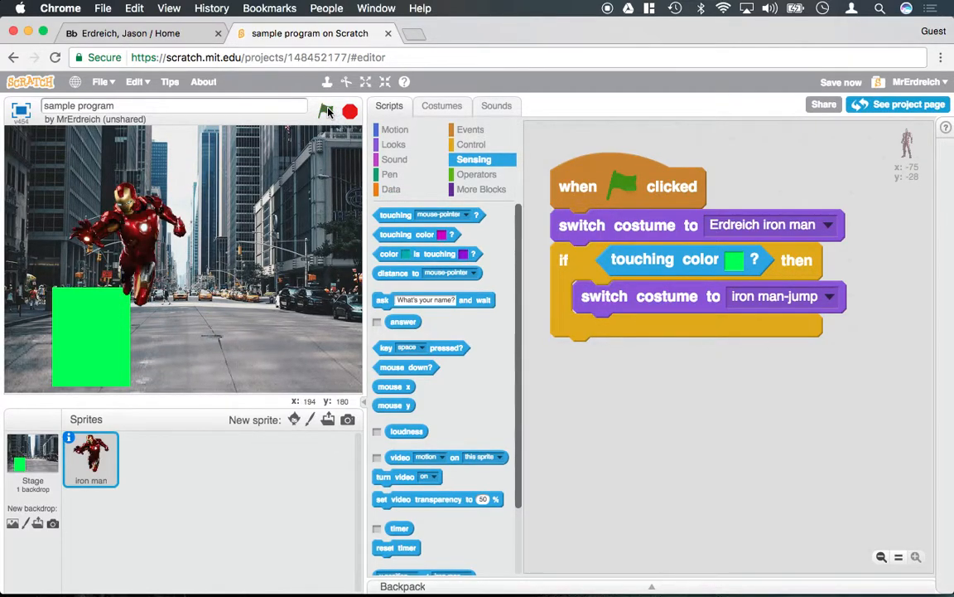
{"action": "left_click", "coordinate": [326, 110]}
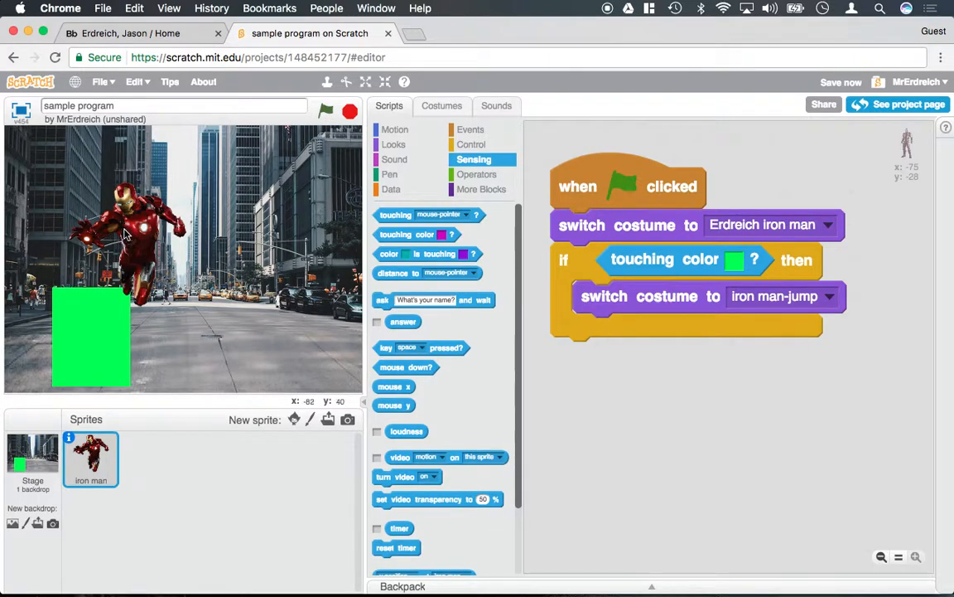